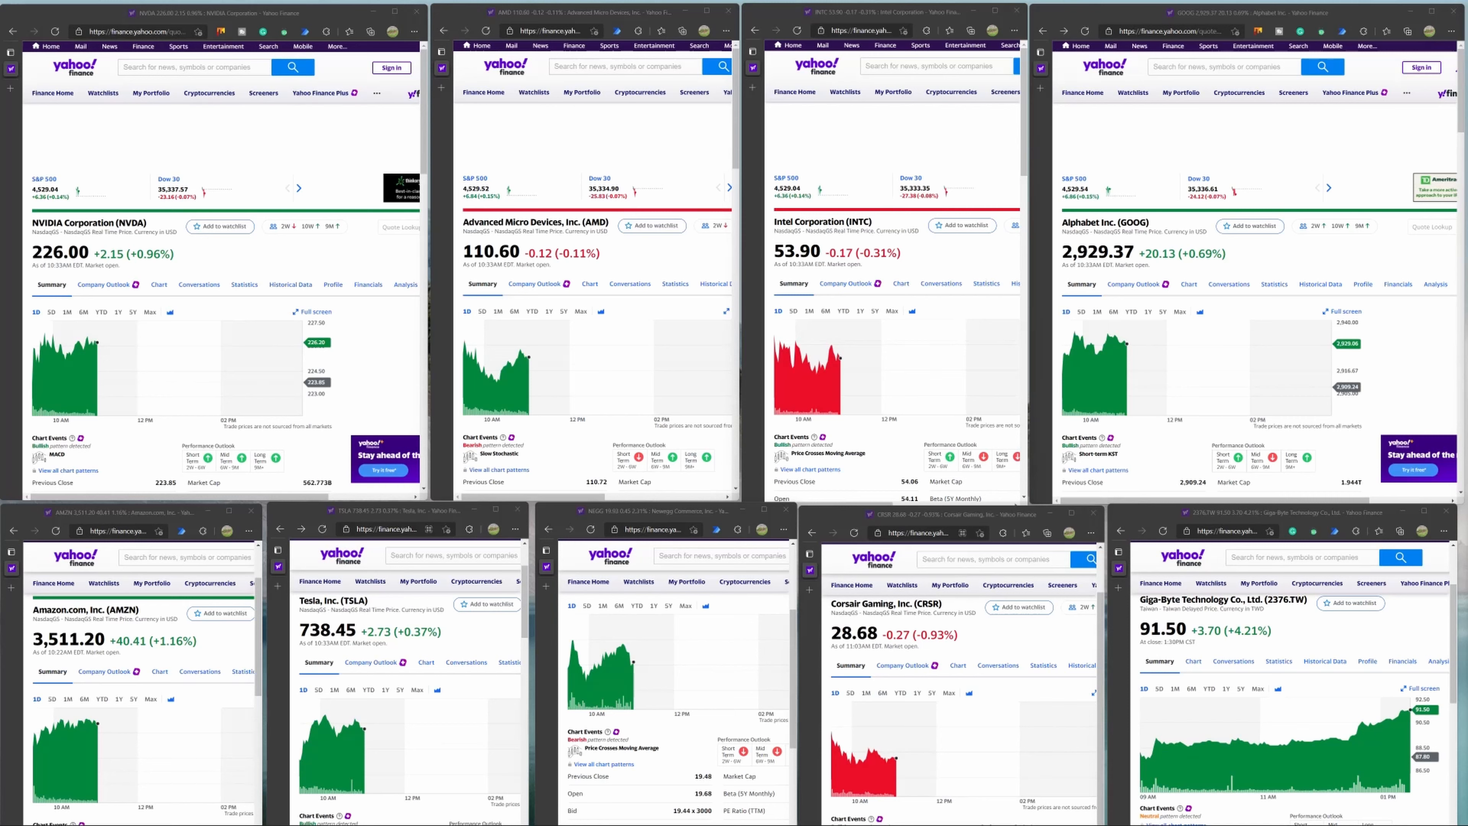
mouse_move(95, 342)
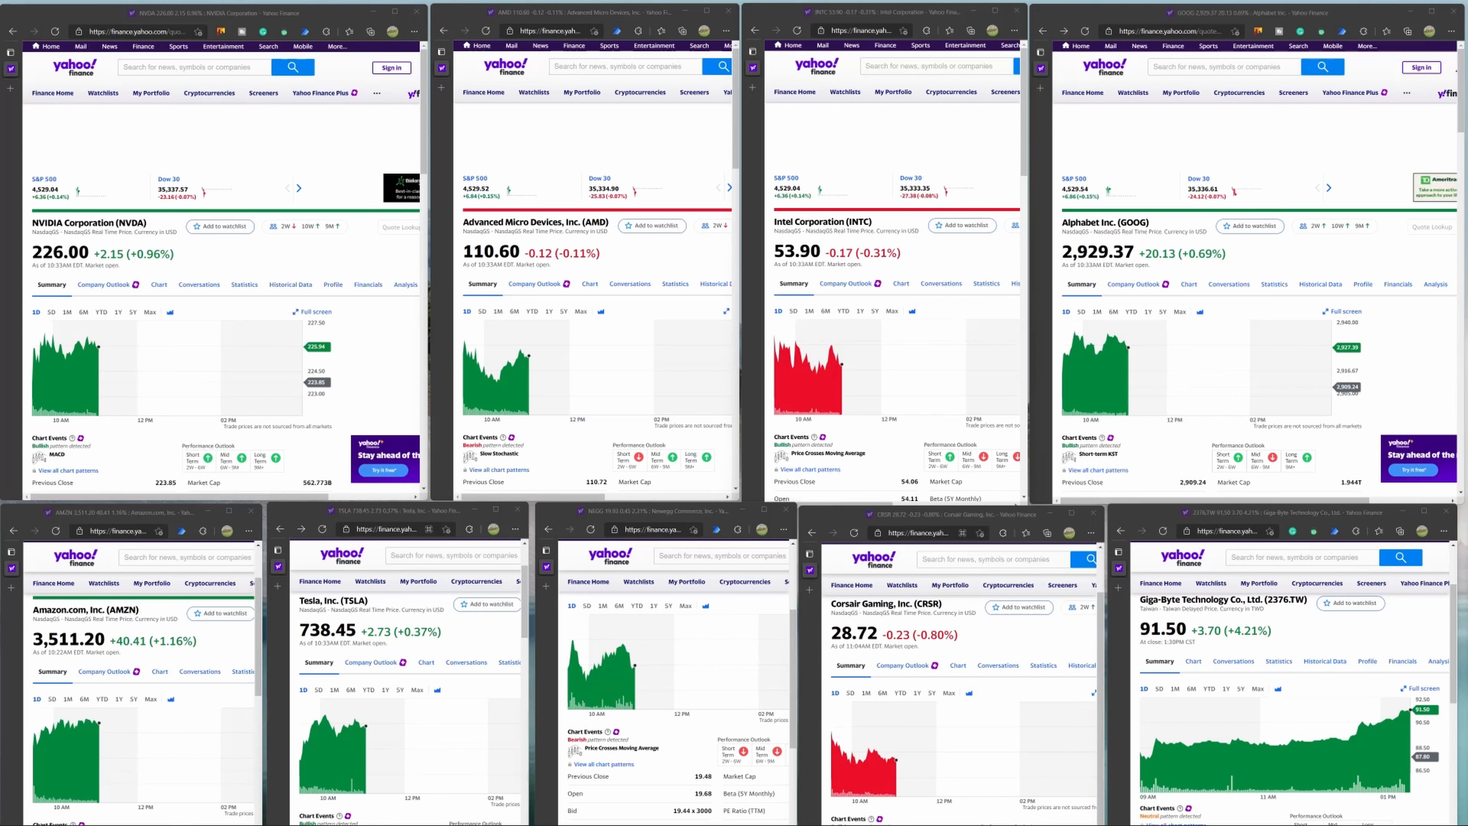
mouse_move(1128, 457)
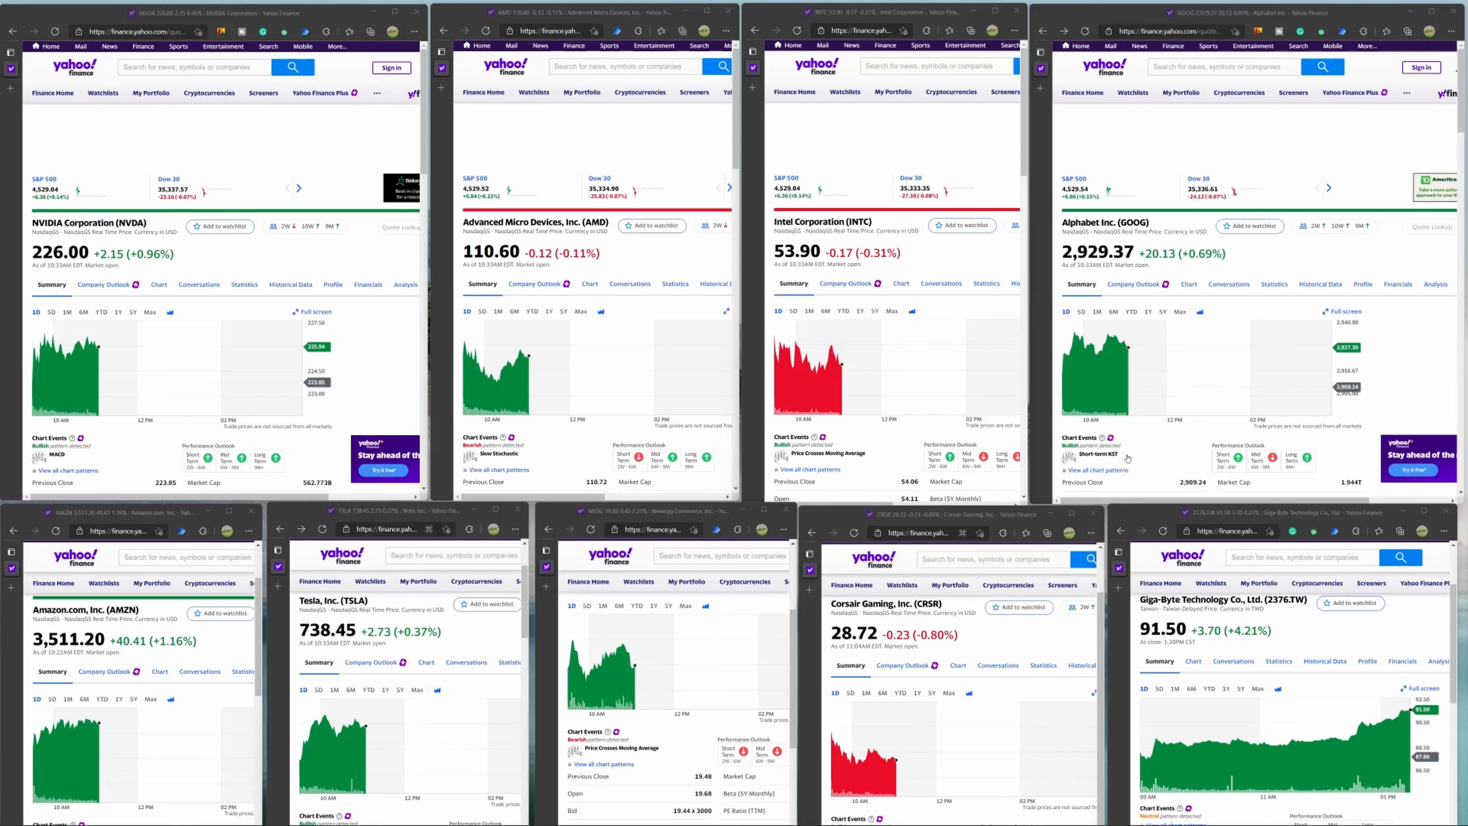
mouse_move(517, 358)
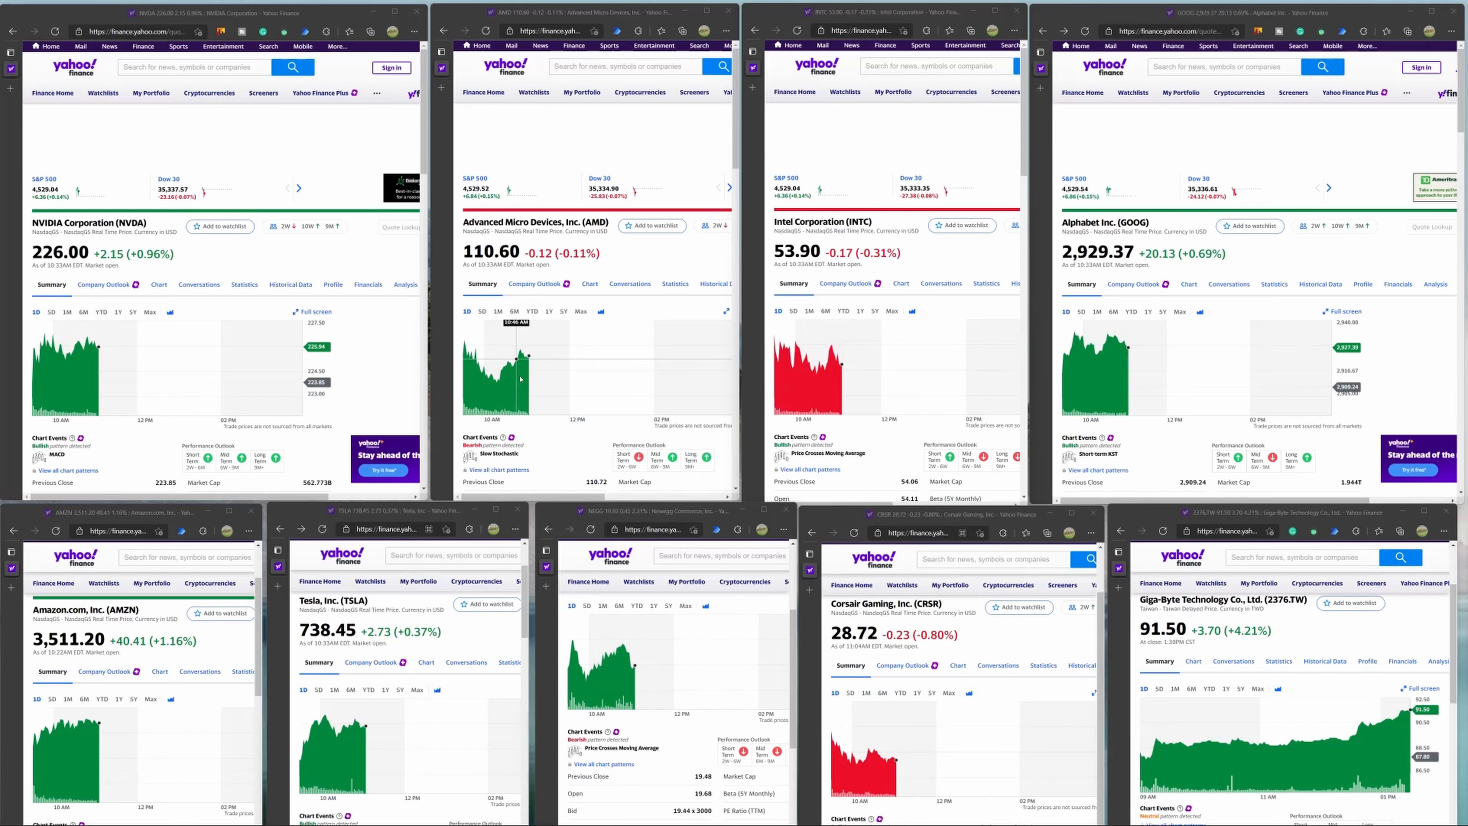